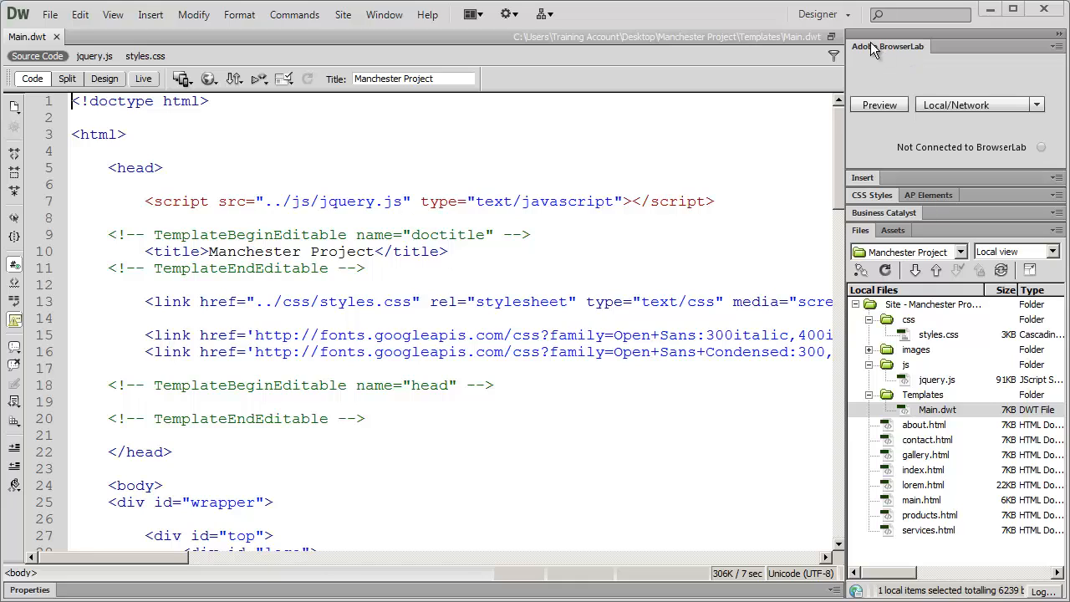
{"action": "mouse_move", "coordinate": [897, 57]}
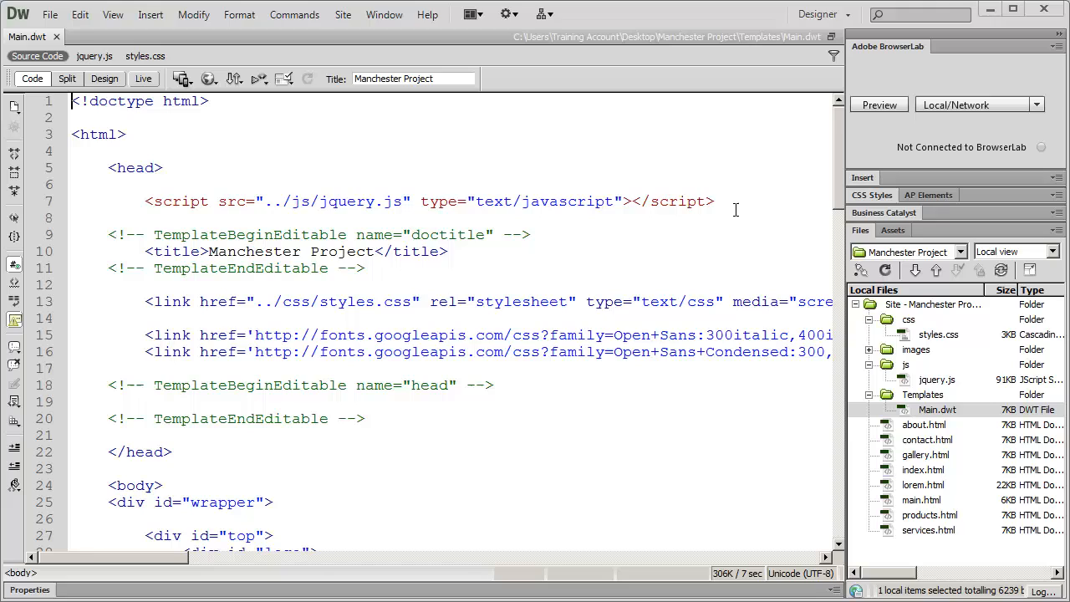
{"action": "mouse_move", "coordinate": [740, 214]}
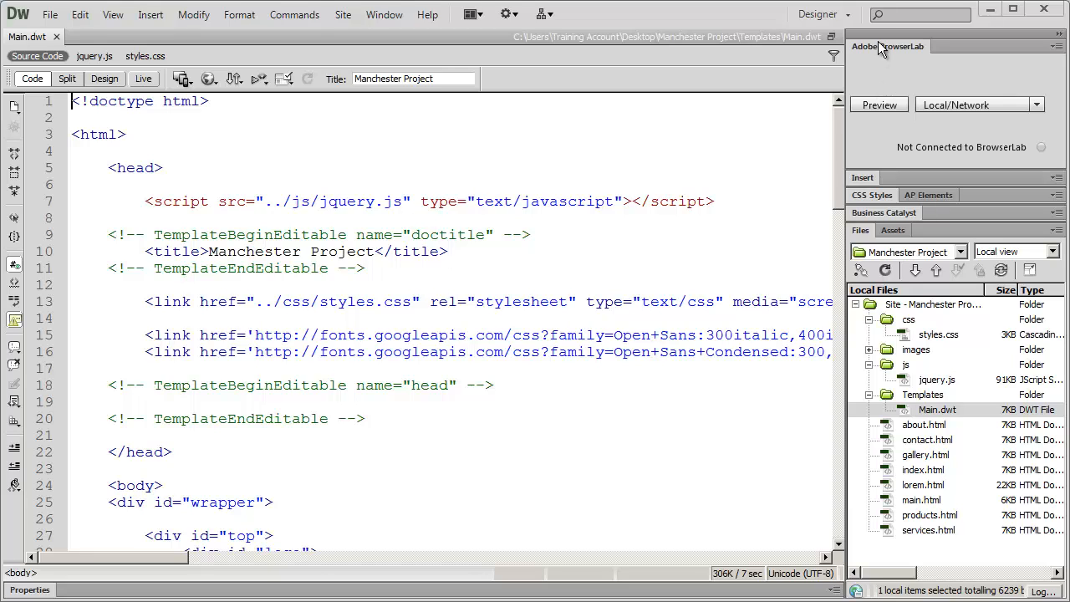
{"action": "mouse_move", "coordinate": [907, 67]}
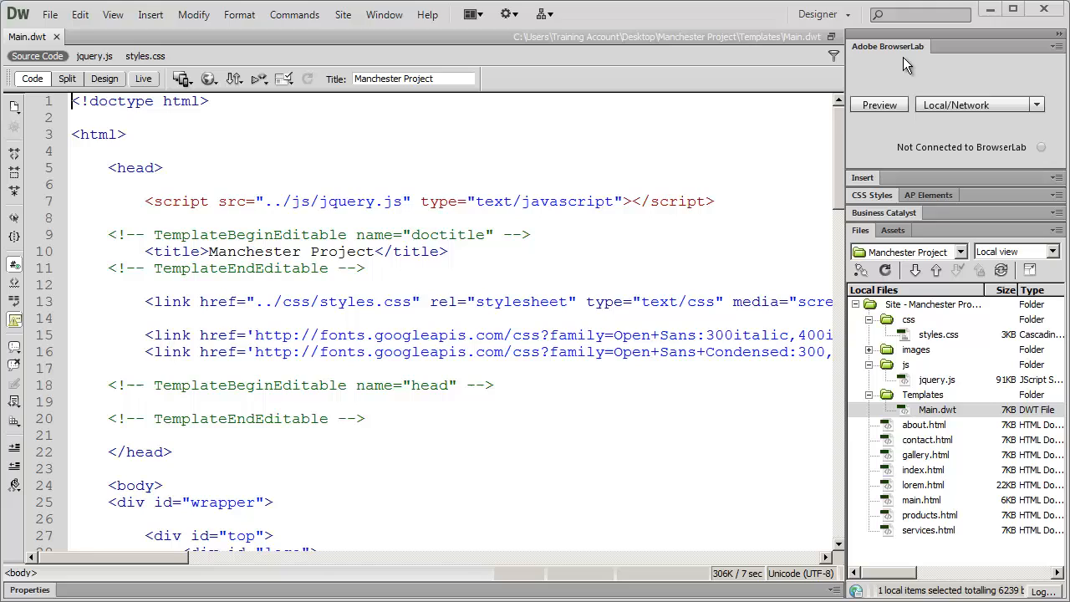
{"action": "mouse_move", "coordinate": [889, 69]}
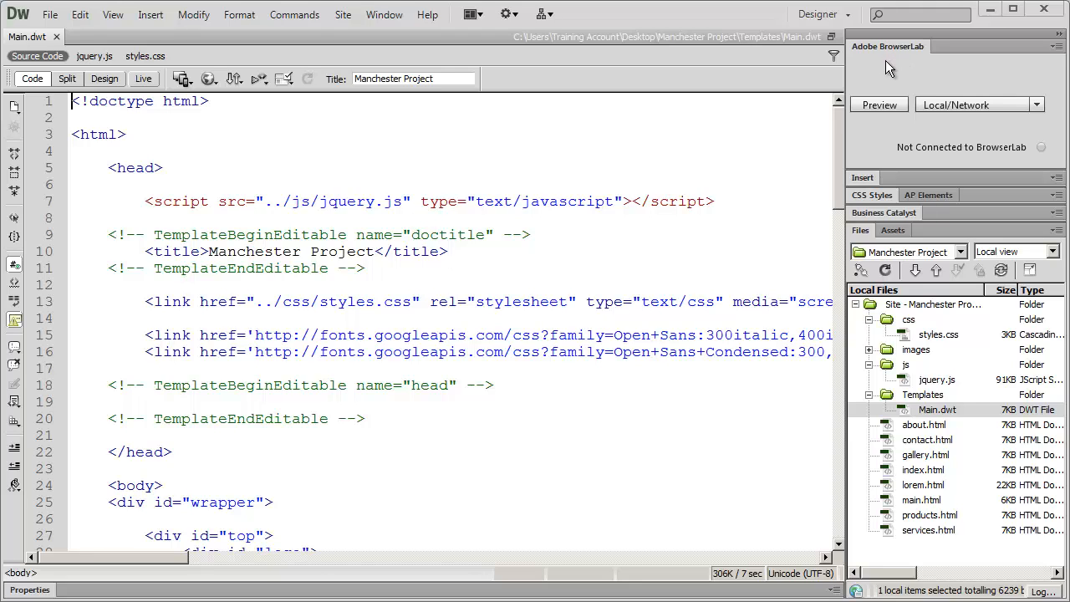
{"action": "mouse_move", "coordinate": [890, 65]}
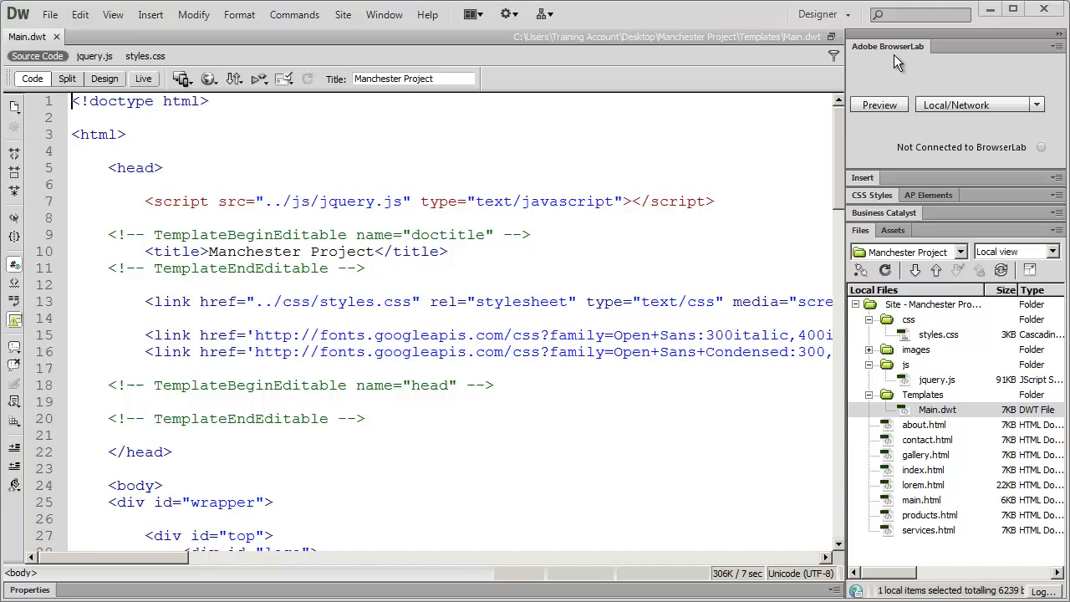
{"action": "mouse_move", "coordinate": [870, 53]}
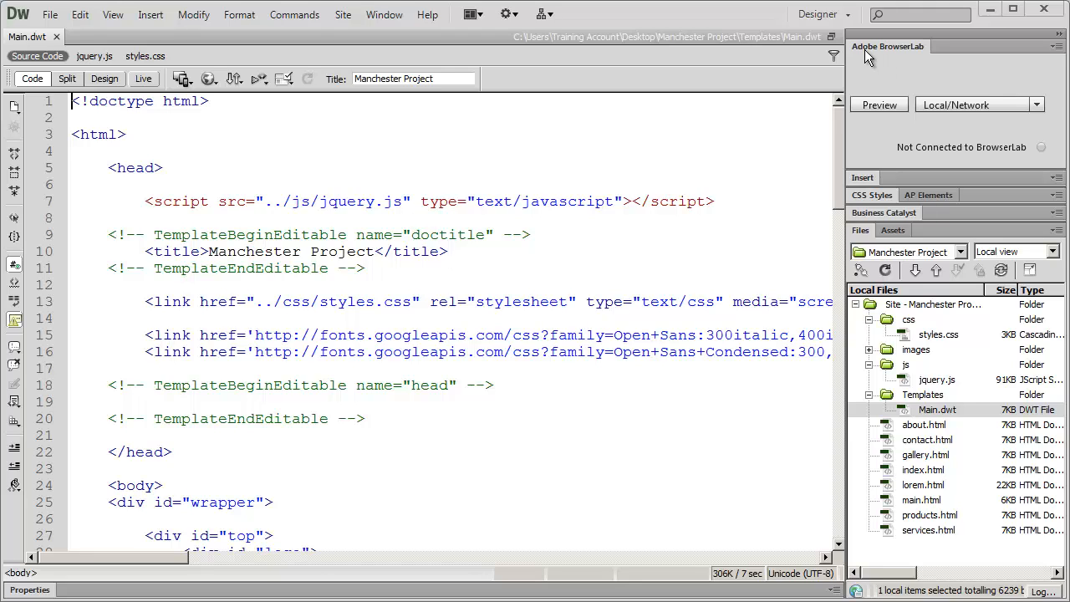
{"action": "mouse_move", "coordinate": [910, 57]}
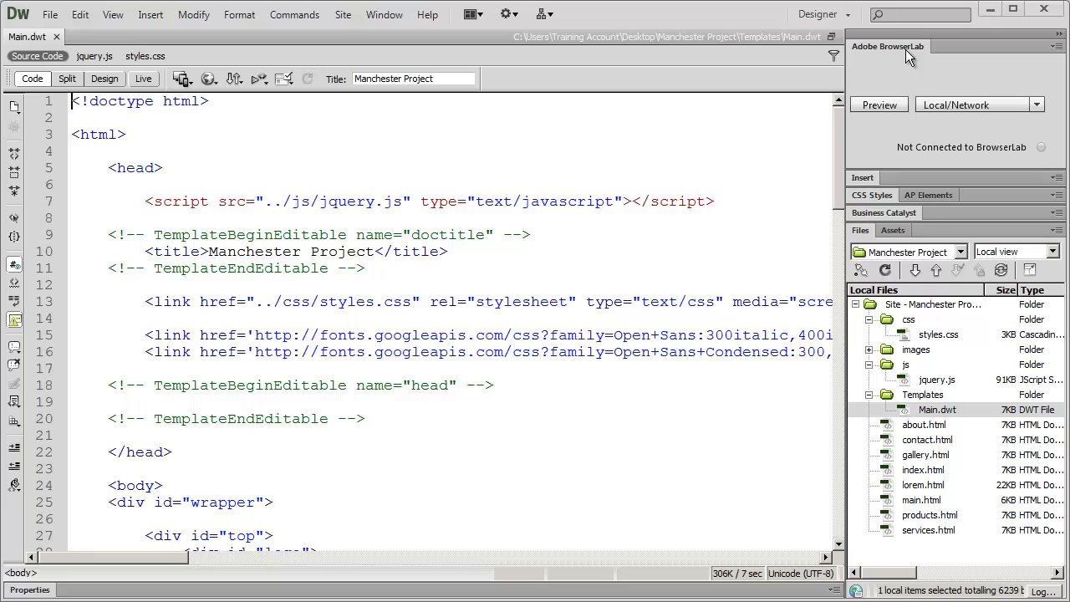
{"action": "mouse_move", "coordinate": [890, 52]}
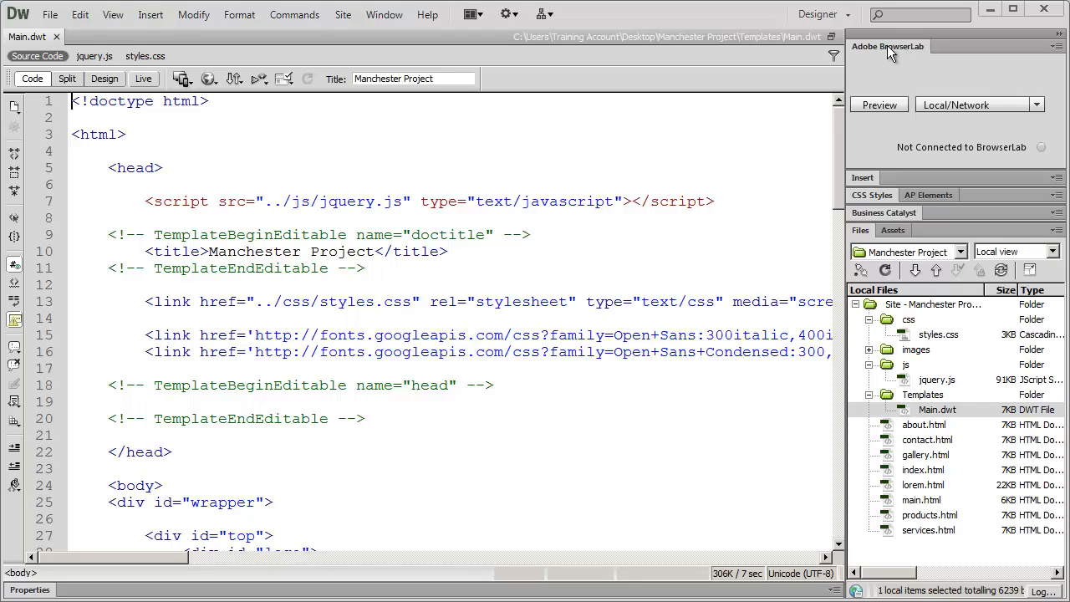
{"action": "mouse_move", "coordinate": [910, 52]}
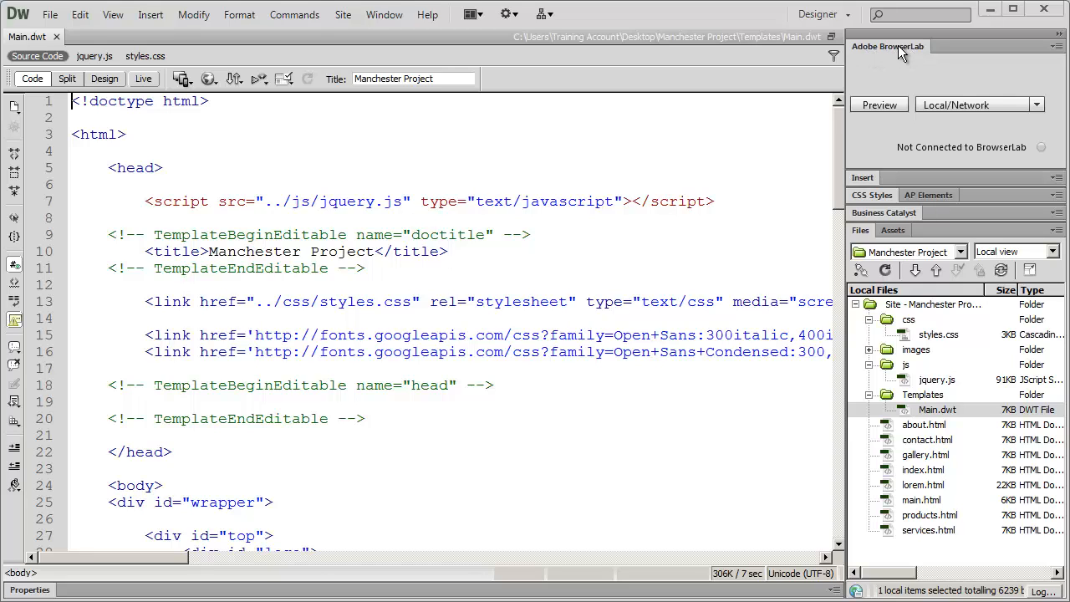
{"action": "mouse_move", "coordinate": [895, 57]}
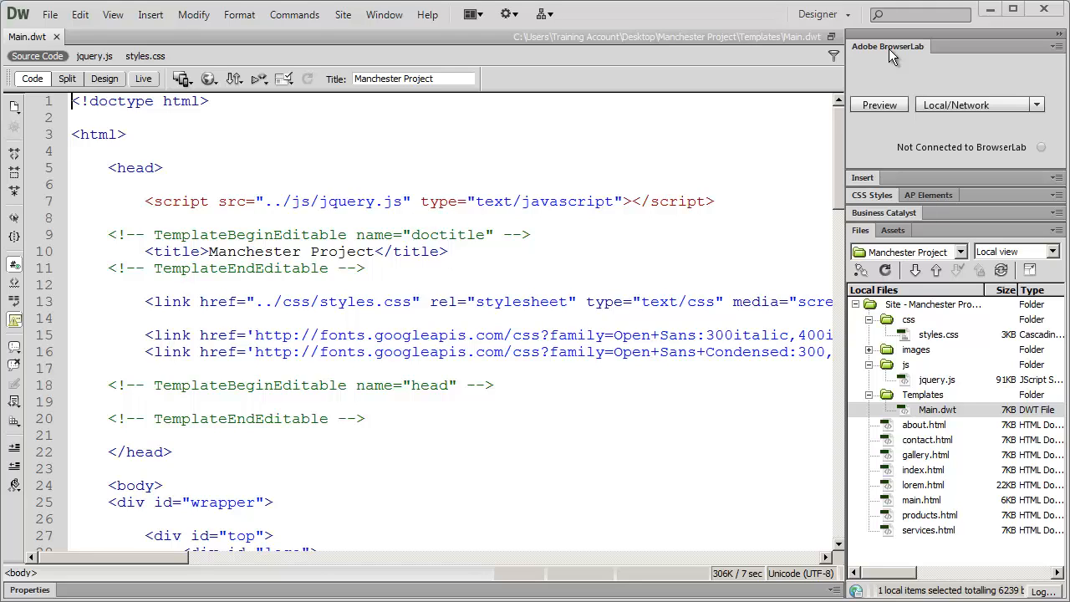
{"action": "mouse_move", "coordinate": [905, 61]}
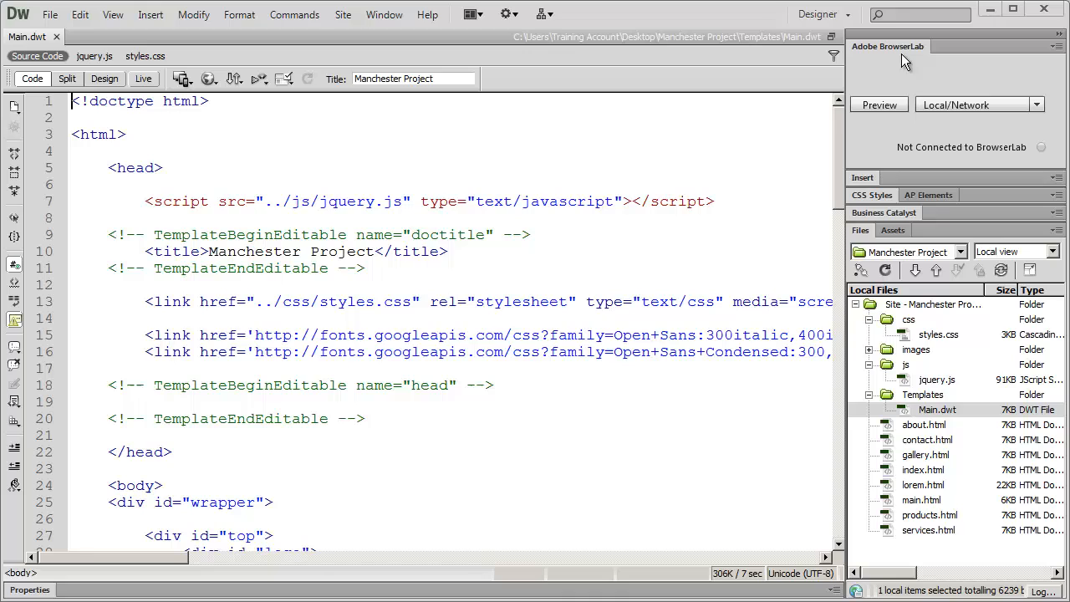
{"action": "mouse_move", "coordinate": [880, 103]}
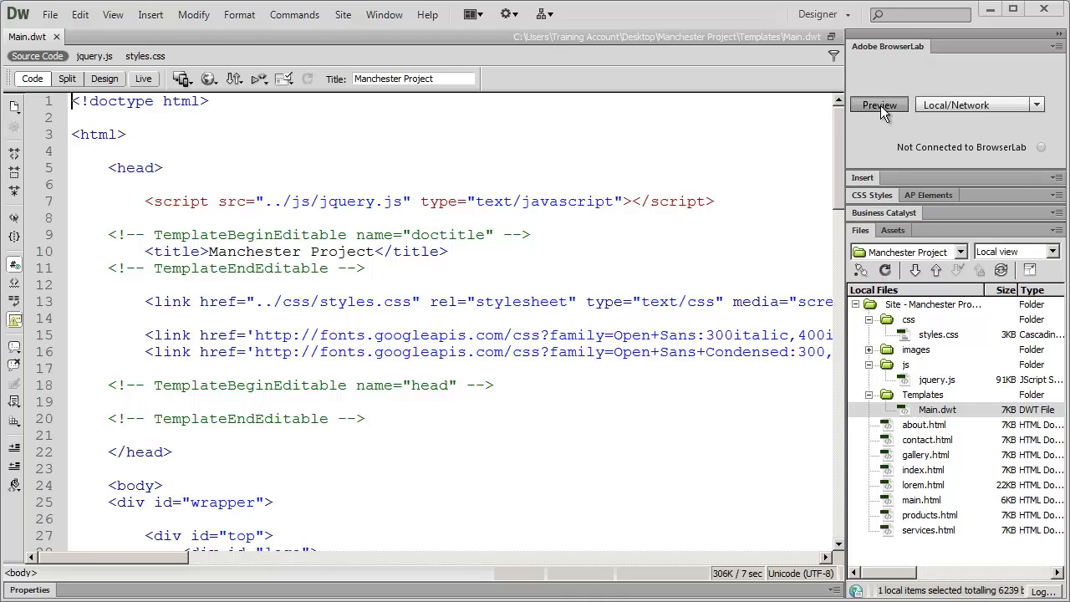
Show Adobe's blog post announcing BrowserLab's March 13, 2013 shutdown in Chrome
{"action": "left_click", "coordinate": [880, 104]}
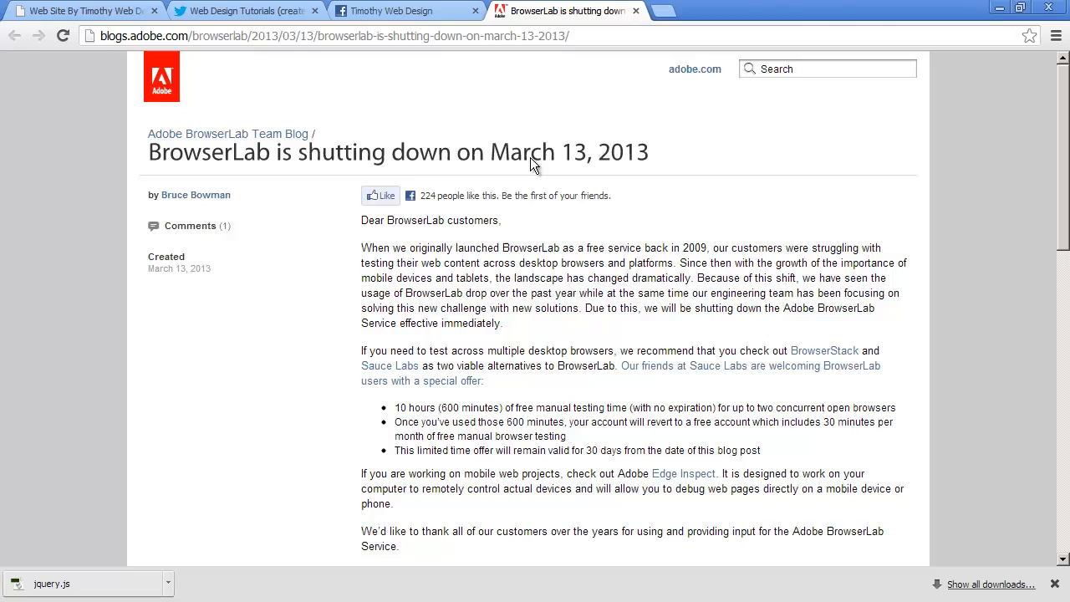
{"action": "mouse_move", "coordinate": [584, 163]}
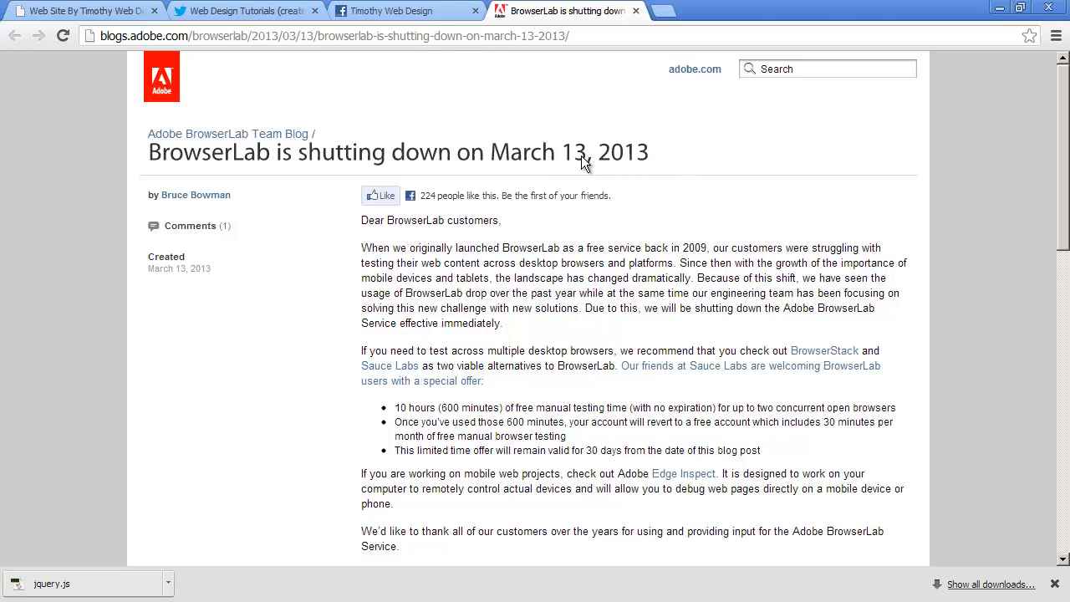
{"action": "mouse_move", "coordinate": [674, 165]}
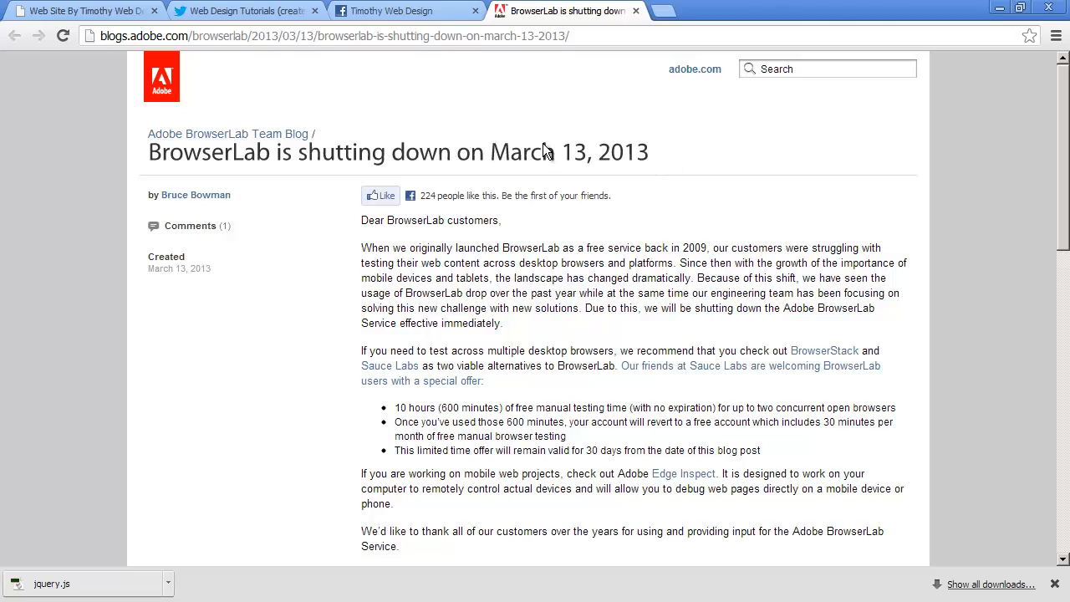
{"action": "mouse_move", "coordinate": [610, 24]}
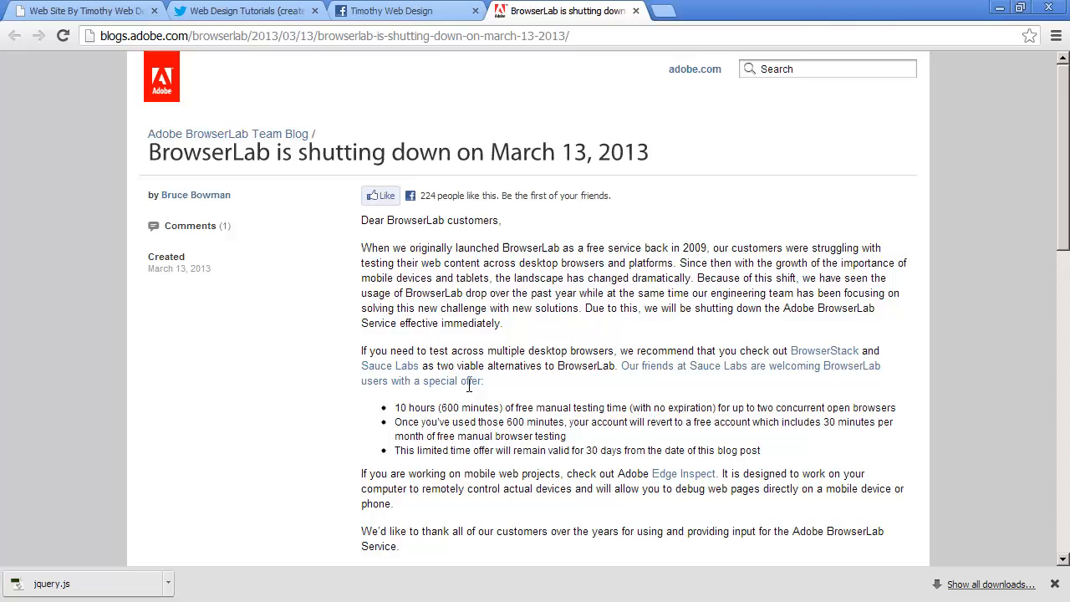
{"action": "mouse_move", "coordinate": [343, 314]}
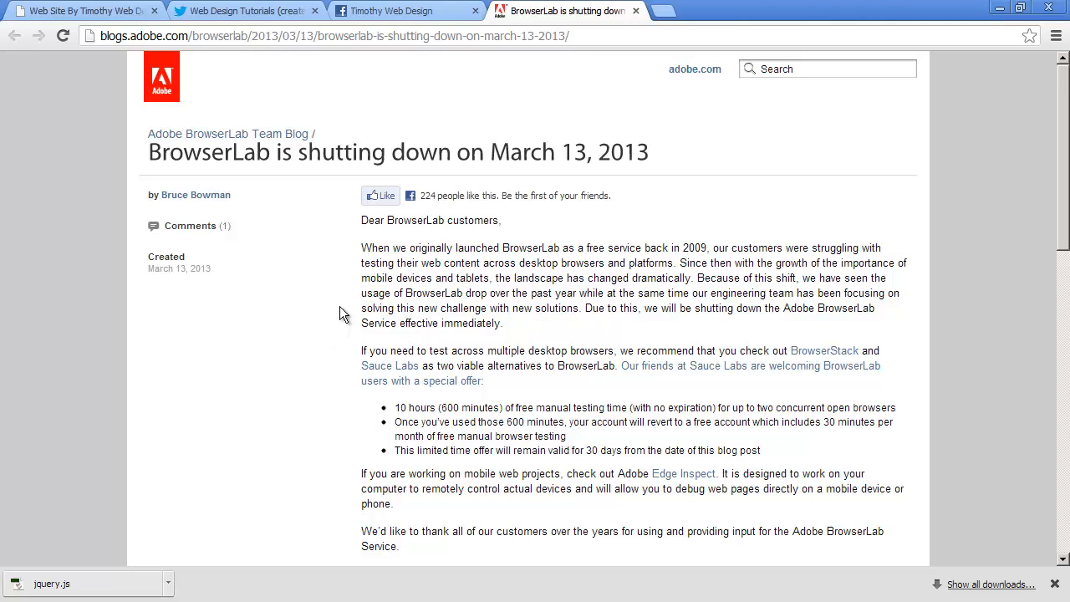
{"action": "mouse_move", "coordinate": [924, 329]}
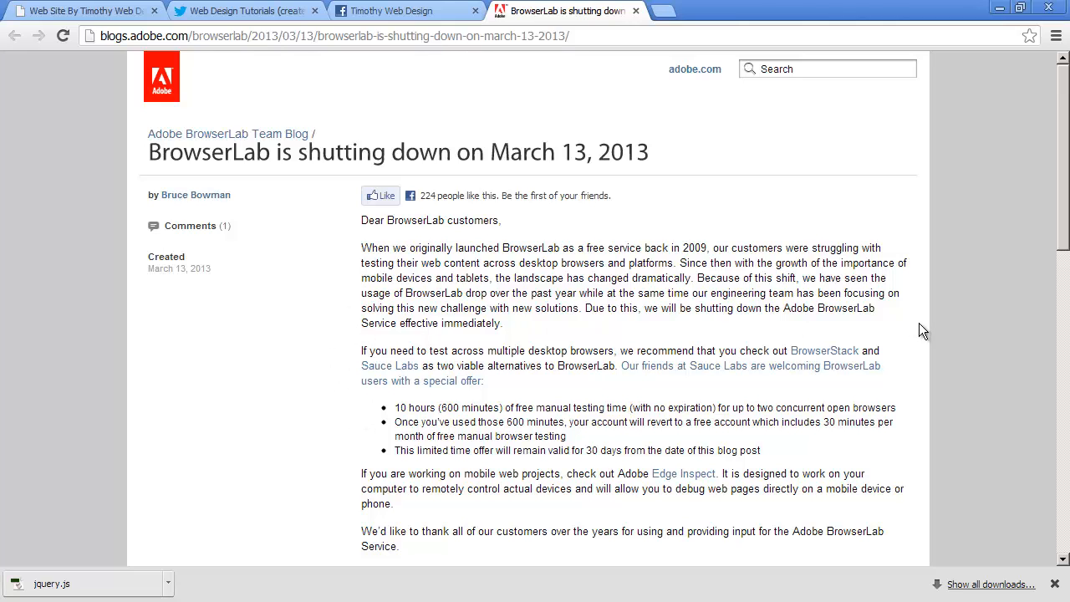
{"action": "mouse_move", "coordinate": [703, 264]}
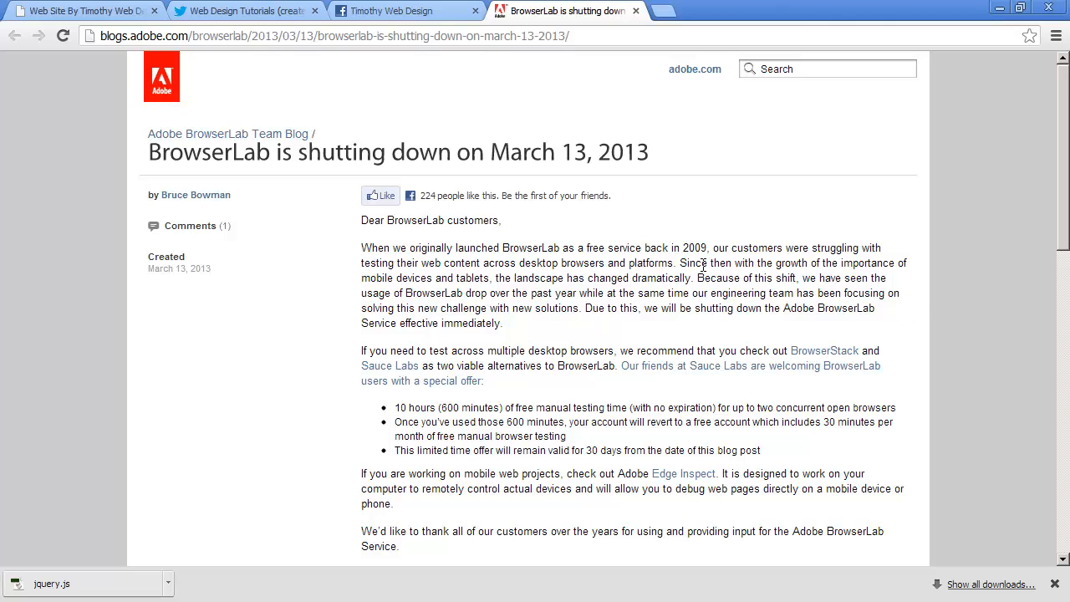
{"action": "mouse_move", "coordinate": [543, 55]}
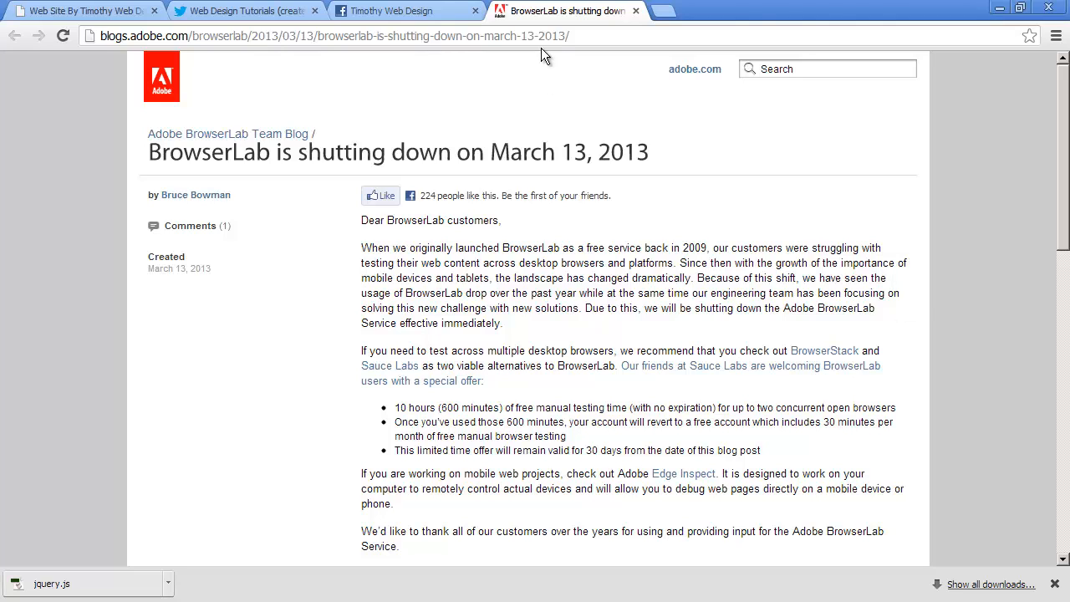
{"action": "mouse_move", "coordinate": [746, 171]}
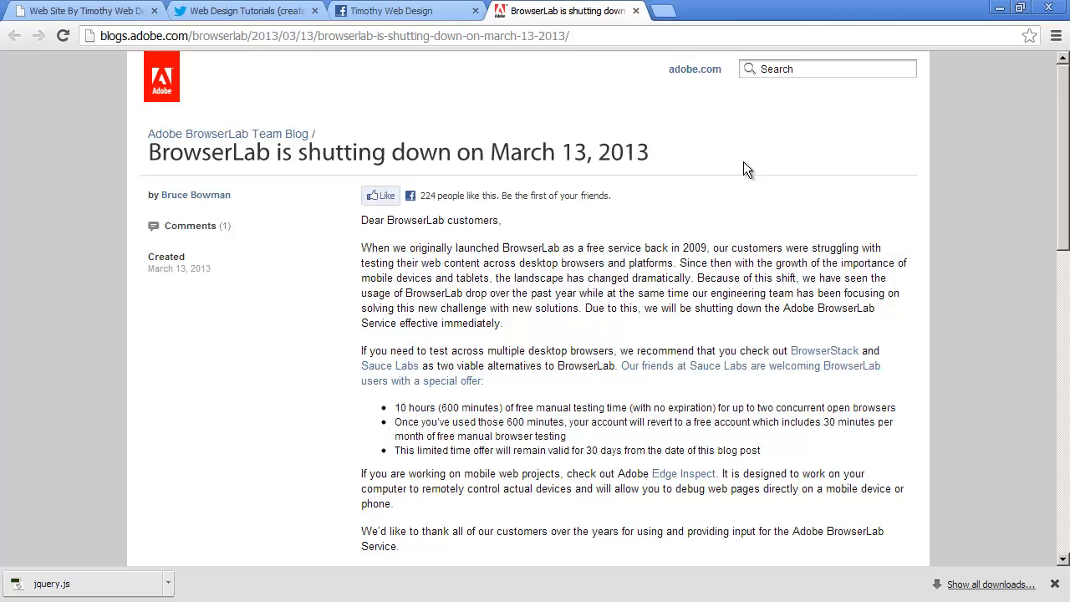
{"action": "mouse_move", "coordinate": [491, 162]}
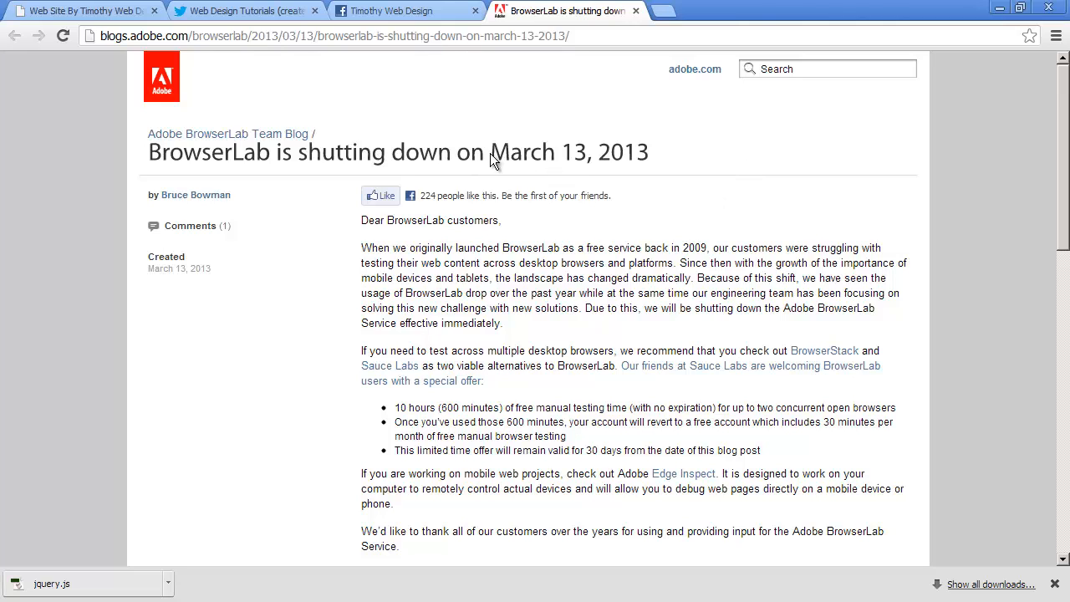
{"action": "mouse_move", "coordinate": [452, 134]}
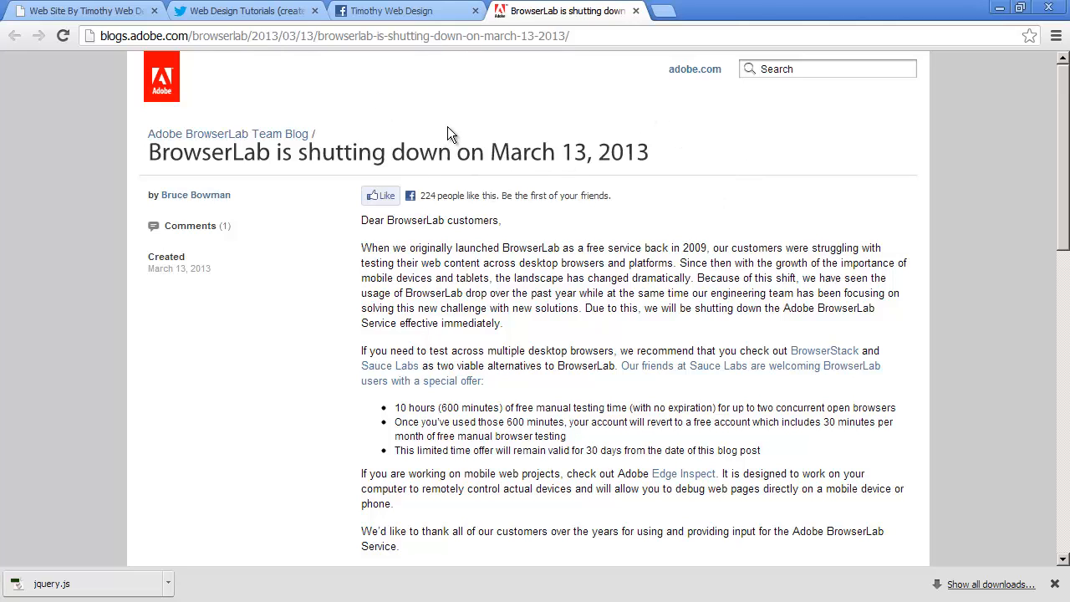
{"action": "mouse_move", "coordinate": [279, 149]}
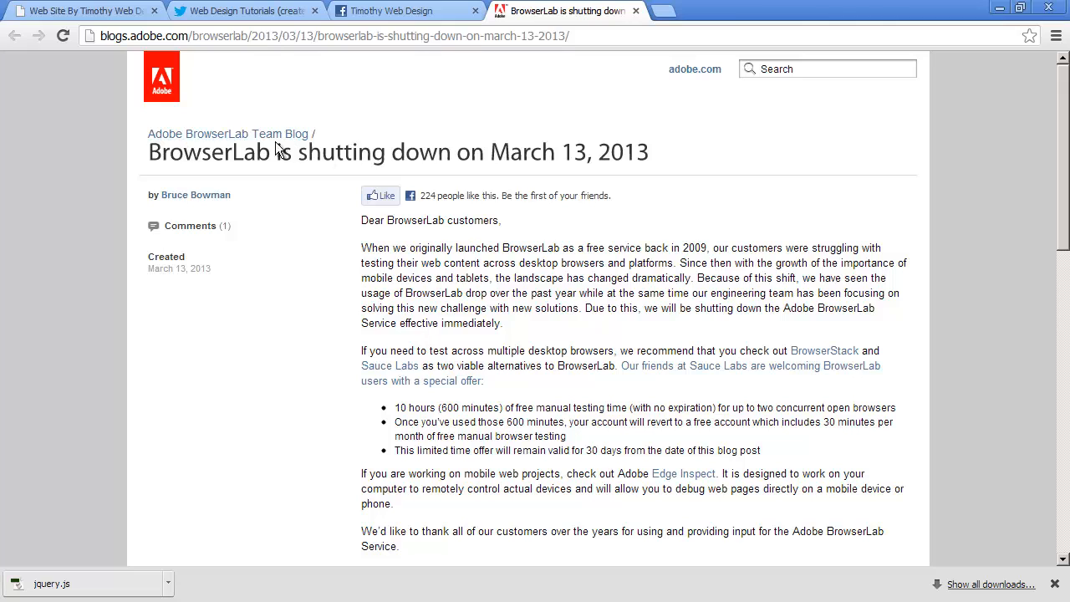
{"action": "mouse_move", "coordinate": [677, 165]}
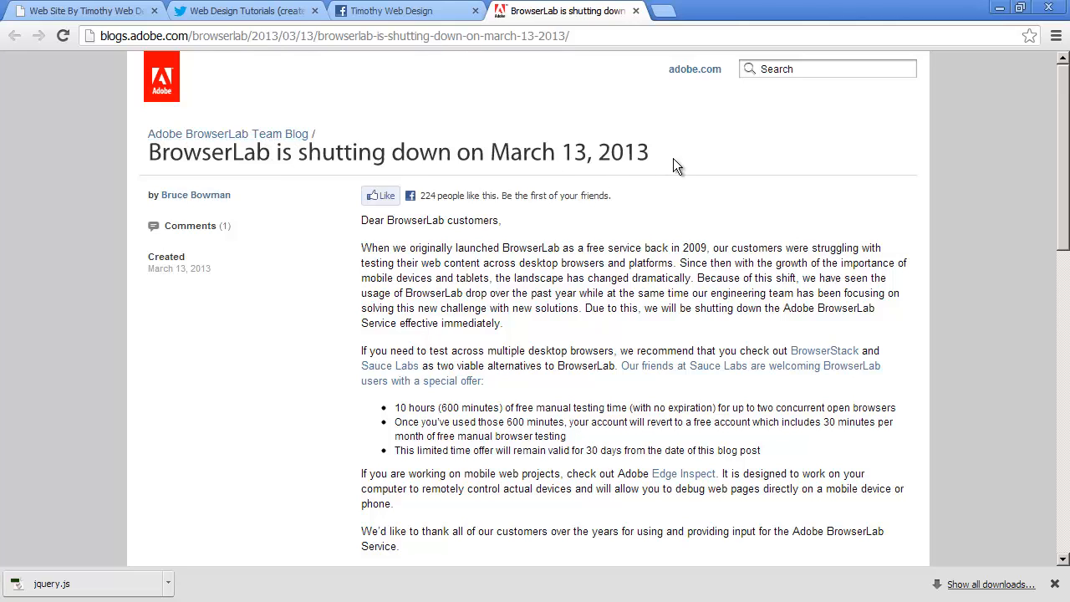
{"action": "mouse_move", "coordinate": [589, 157]}
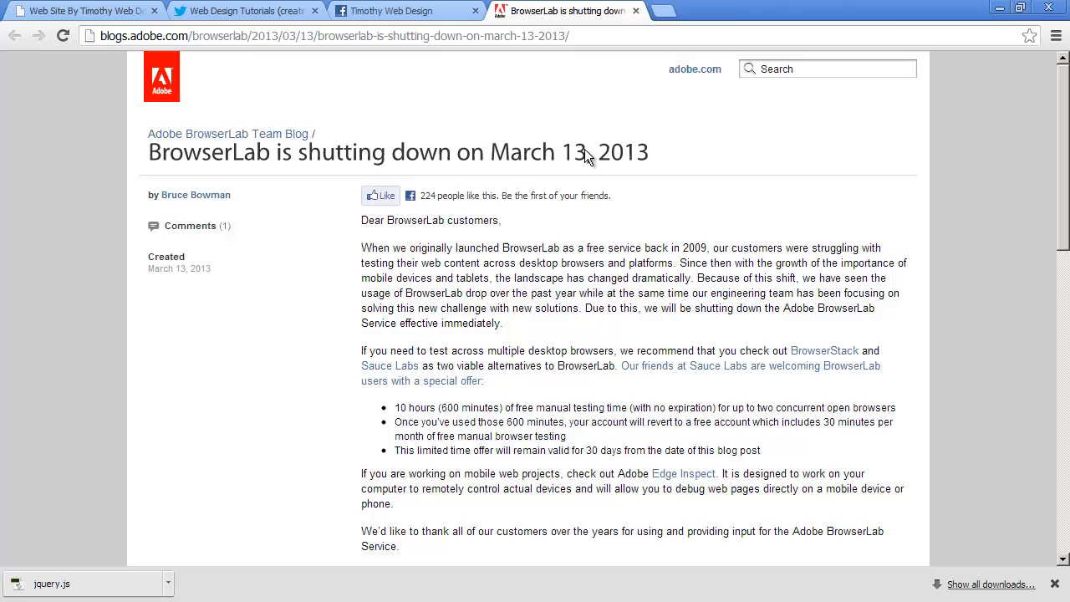
{"action": "mouse_move", "coordinate": [534, 170]}
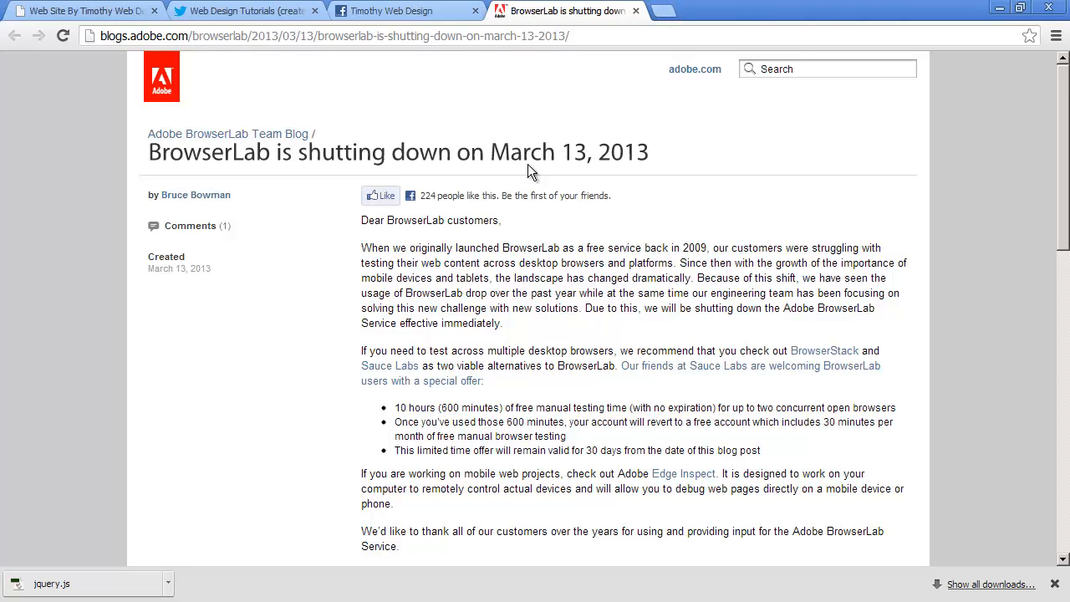
{"action": "mouse_move", "coordinate": [350, 309]}
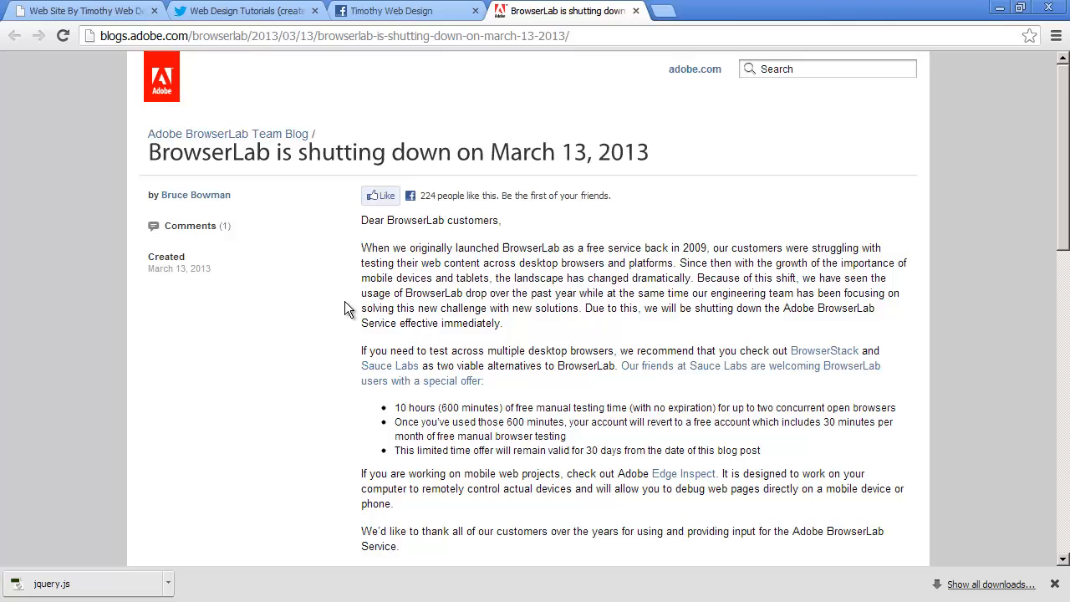
{"action": "mouse_move", "coordinate": [621, 274]}
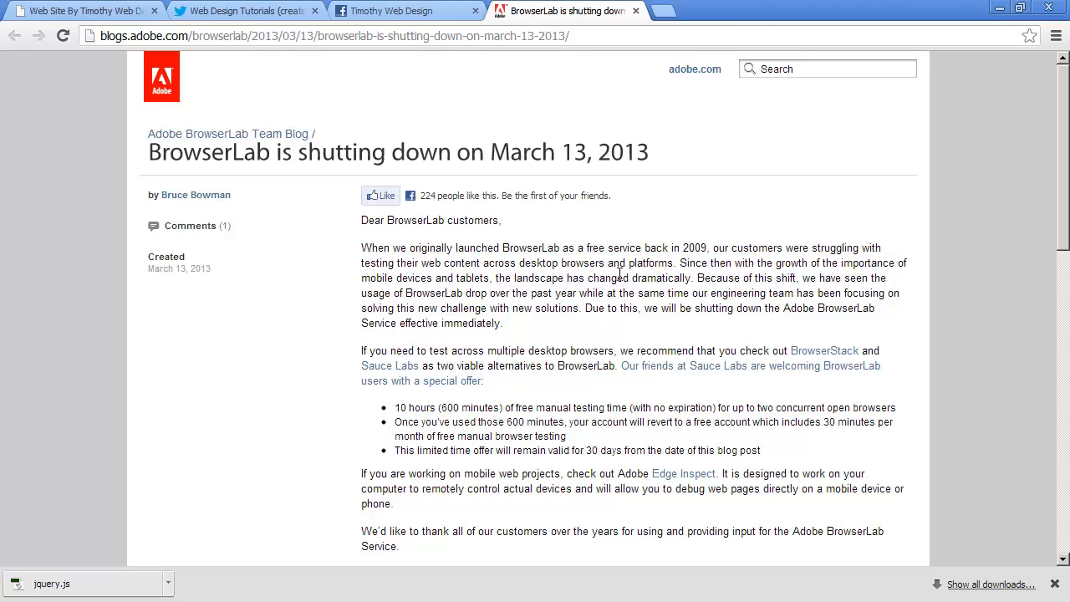
{"action": "mouse_move", "coordinate": [611, 308]}
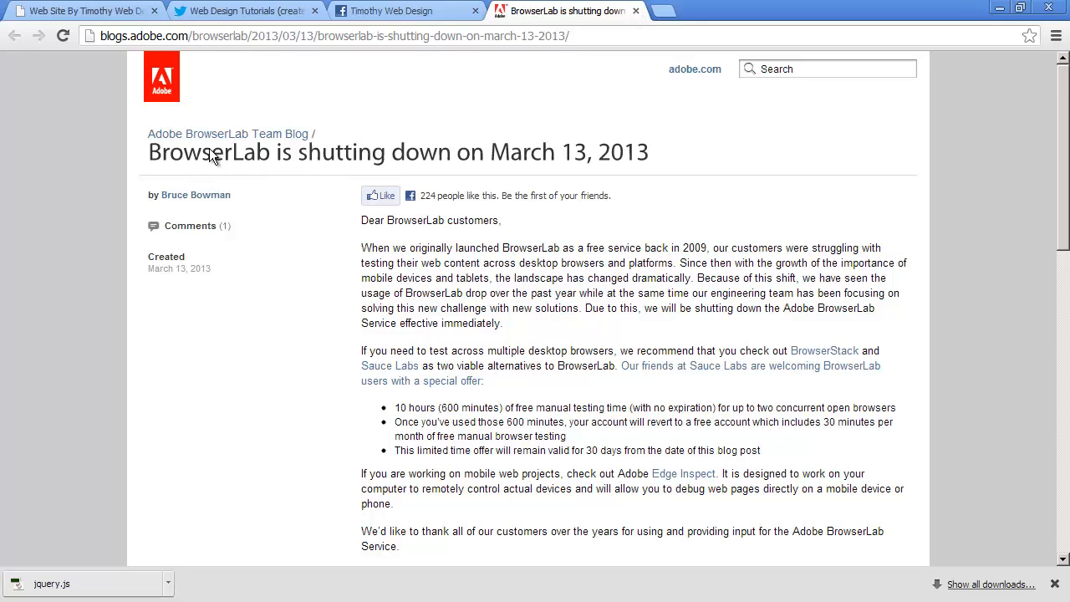
{"action": "mouse_move", "coordinate": [577, 154]}
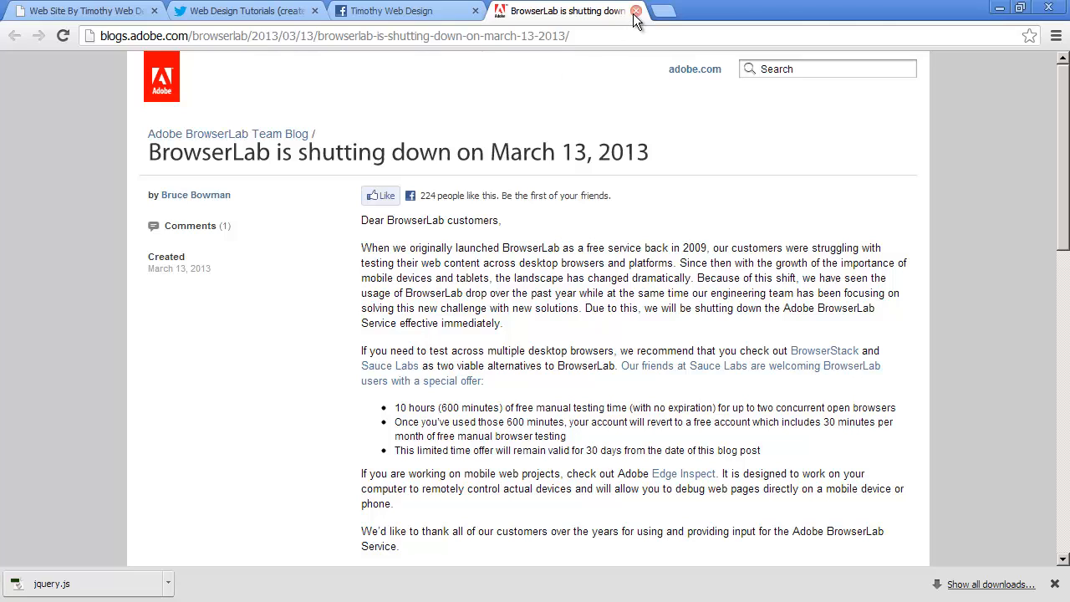
{"action": "mouse_move", "coordinate": [636, 20]}
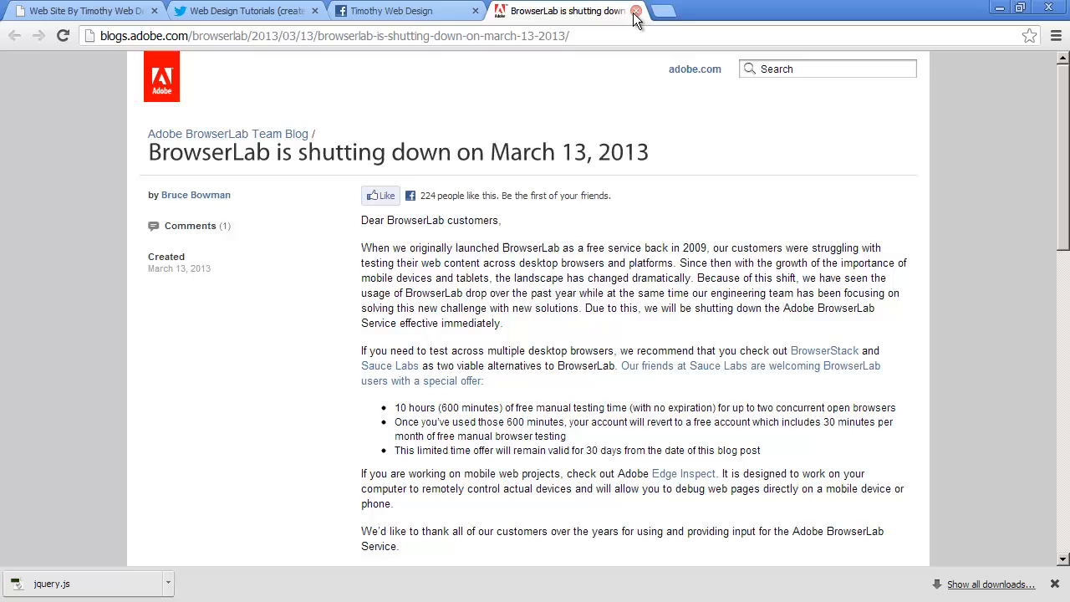
Select the Timothy Web Design Facebook page address and compare it with the Twitter profile
{"action": "left_click", "coordinate": [636, 16]}
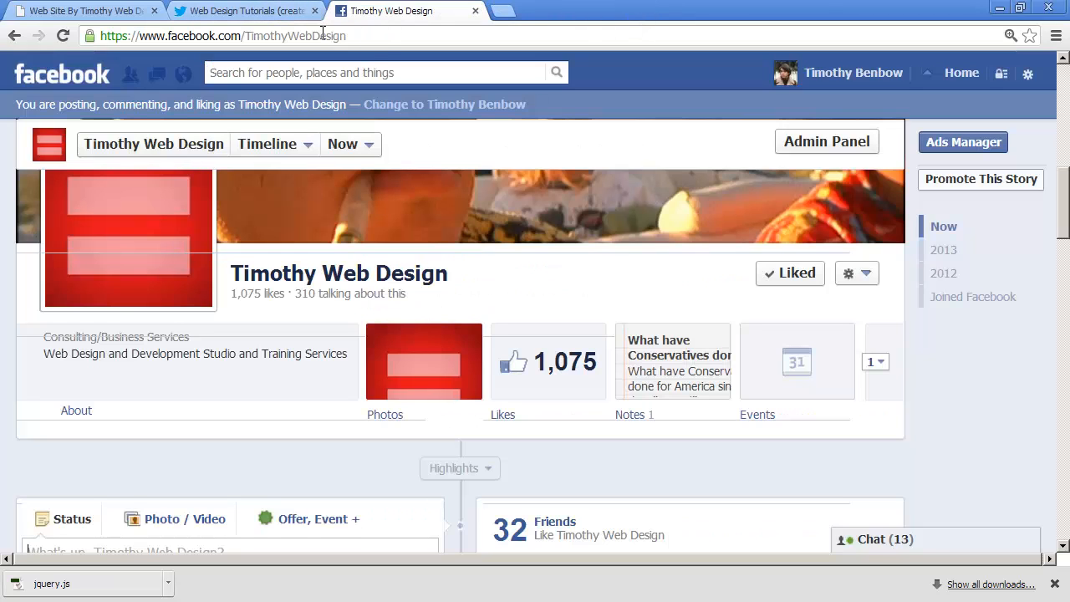
{"action": "left_click", "coordinate": [221, 36]}
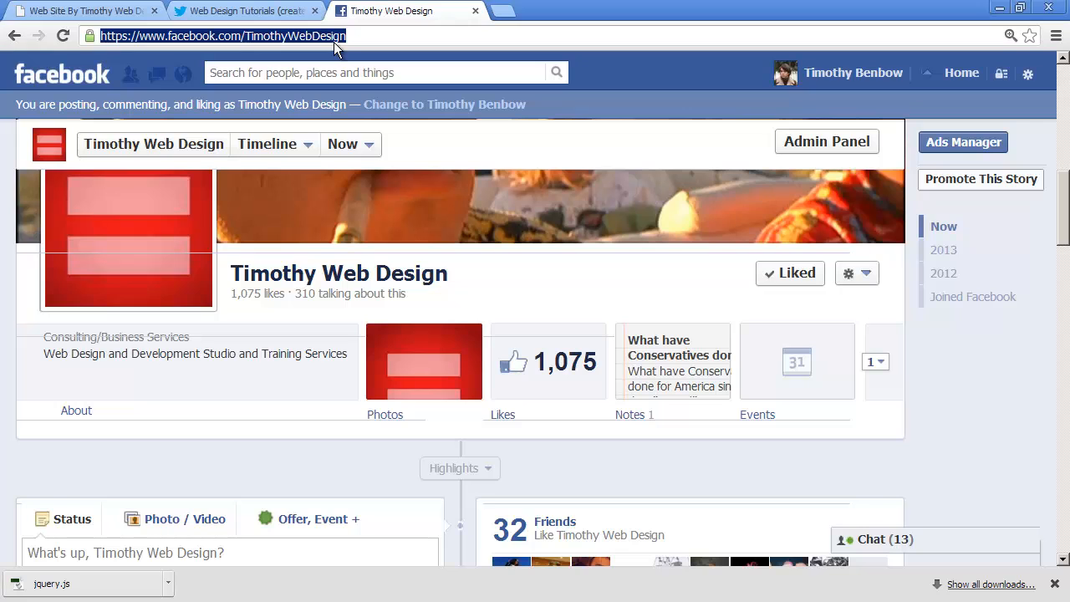
{"action": "left_click", "coordinate": [242, 10]}
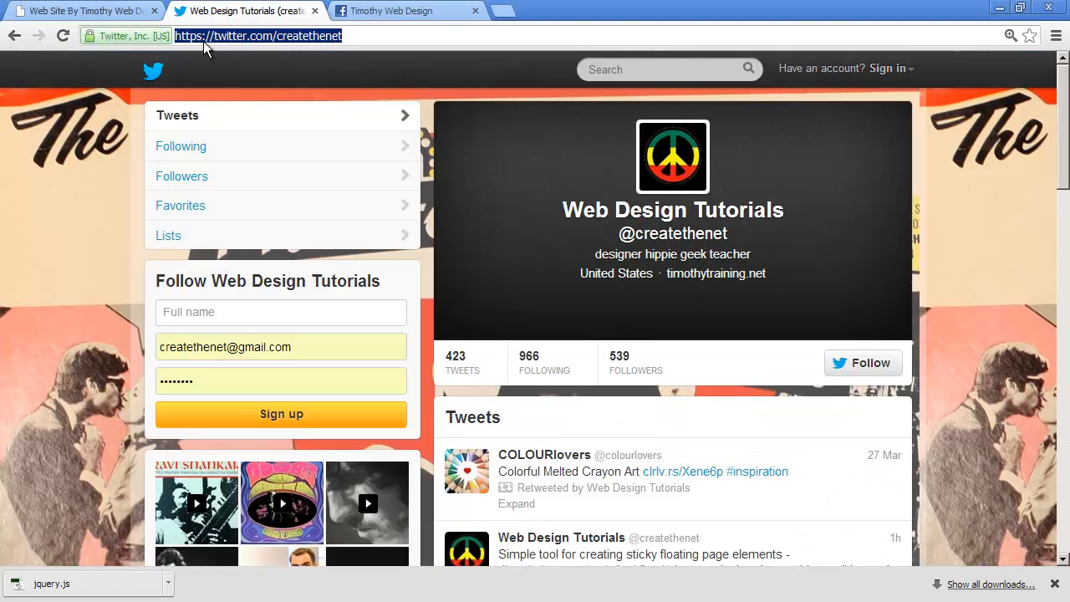
{"action": "mouse_move", "coordinate": [276, 44]}
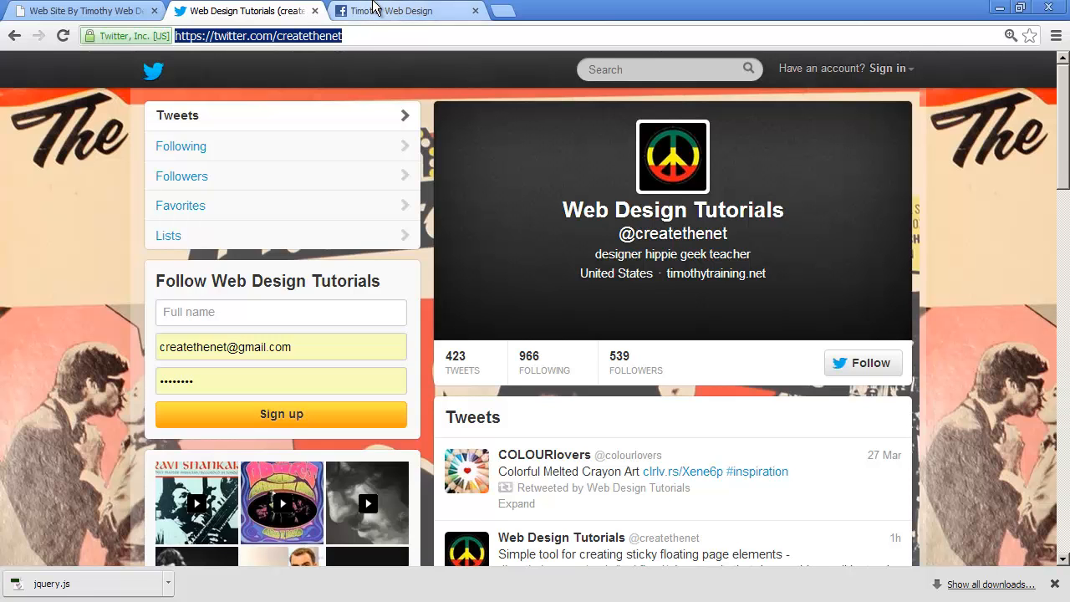
{"action": "left_click", "coordinate": [406, 10]}
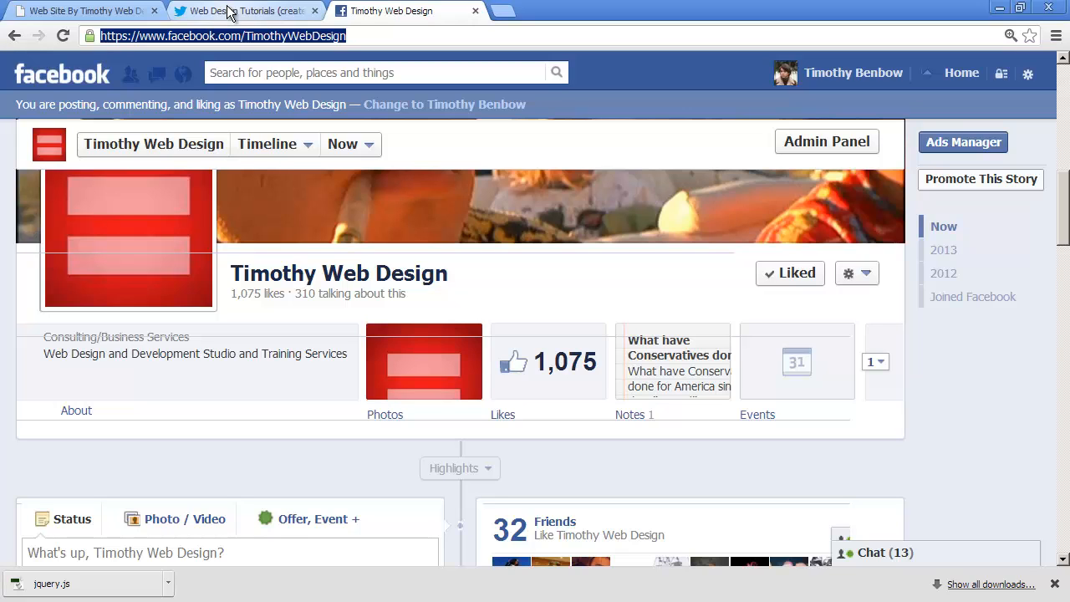
Toggle between the Twitter and Facebook pages, then return to the Manchester Design Studio site
{"action": "left_click", "coordinate": [242, 10]}
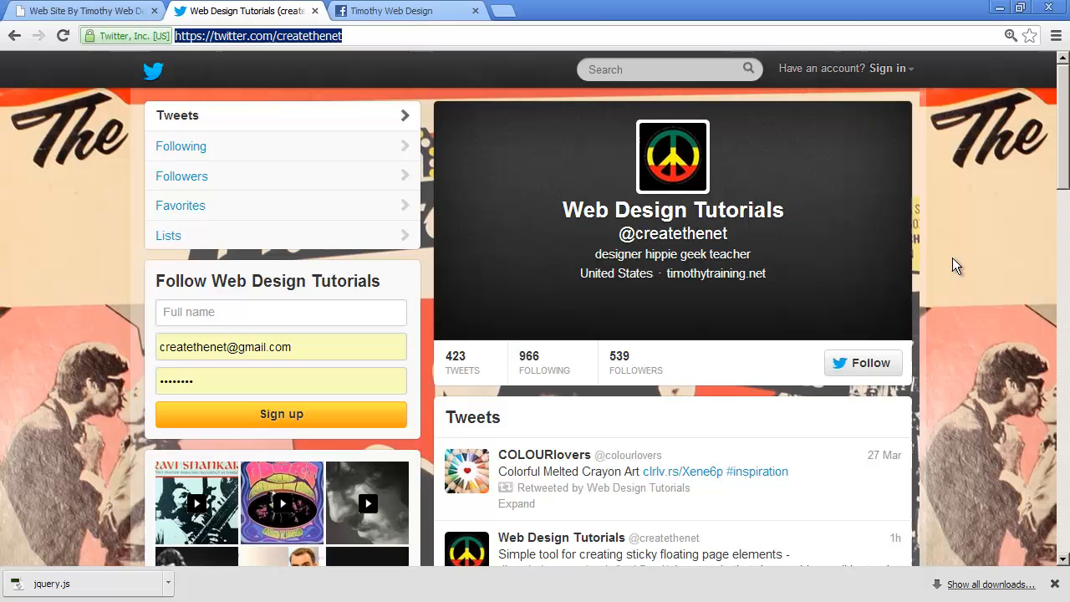
{"action": "mouse_move", "coordinate": [495, 211]}
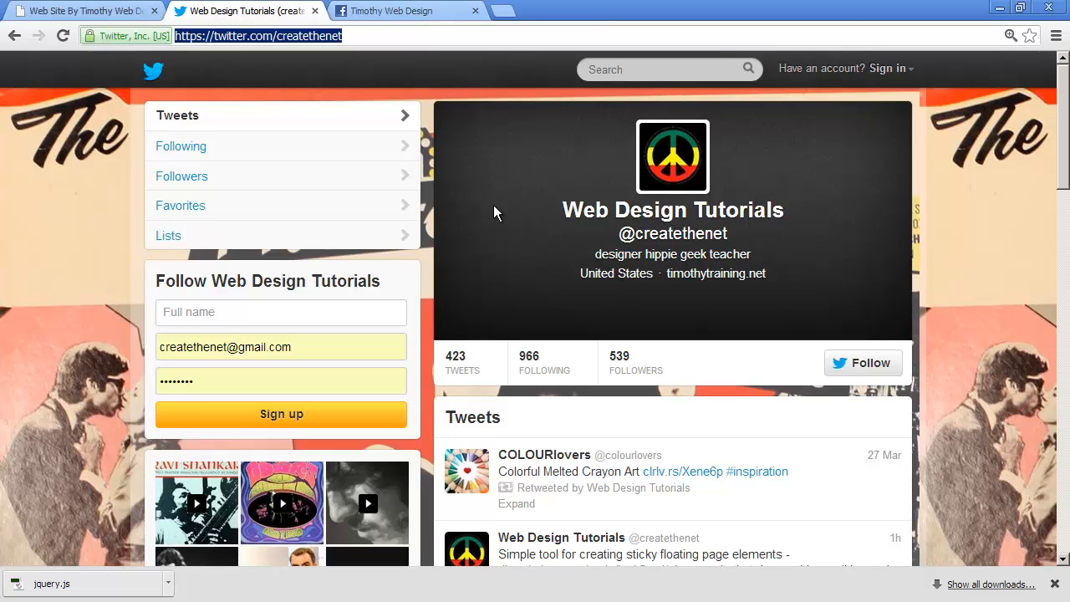
{"action": "mouse_move", "coordinate": [512, 251]}
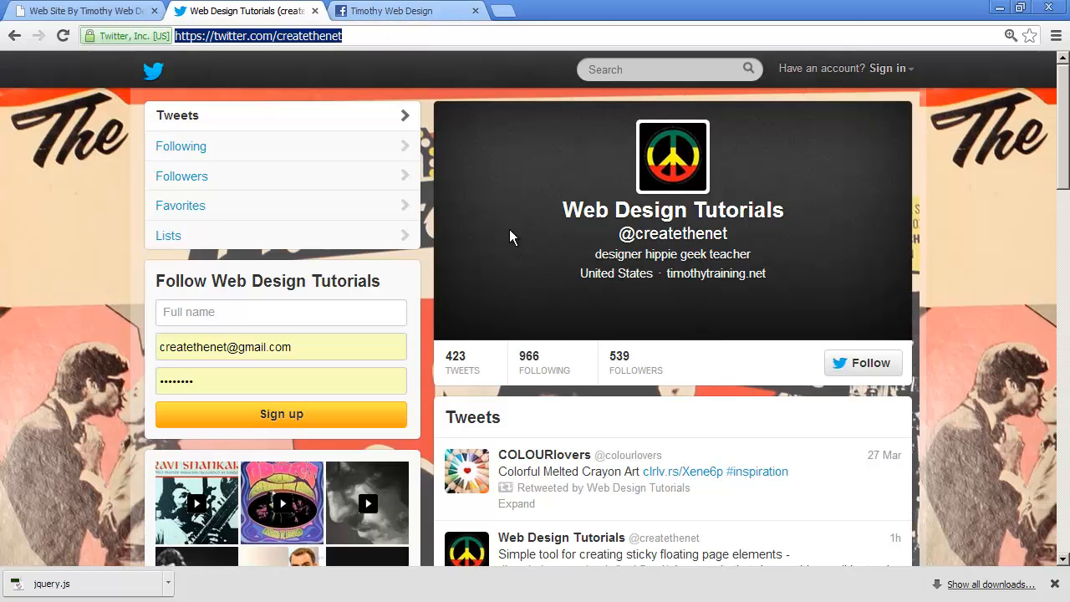
{"action": "left_click", "coordinate": [408, 10]}
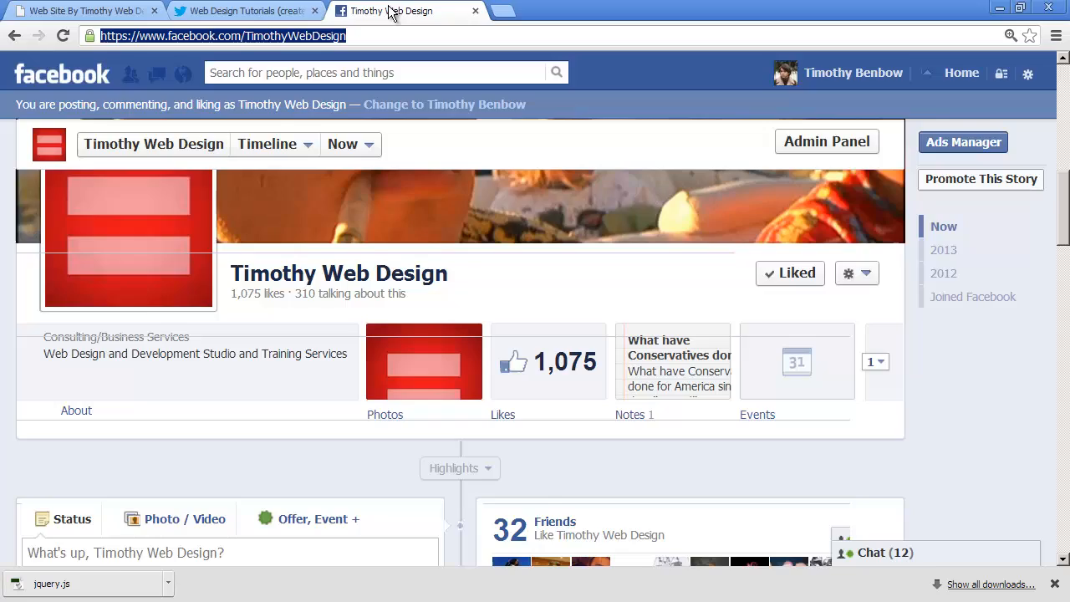
{"action": "left_click", "coordinate": [242, 10]}
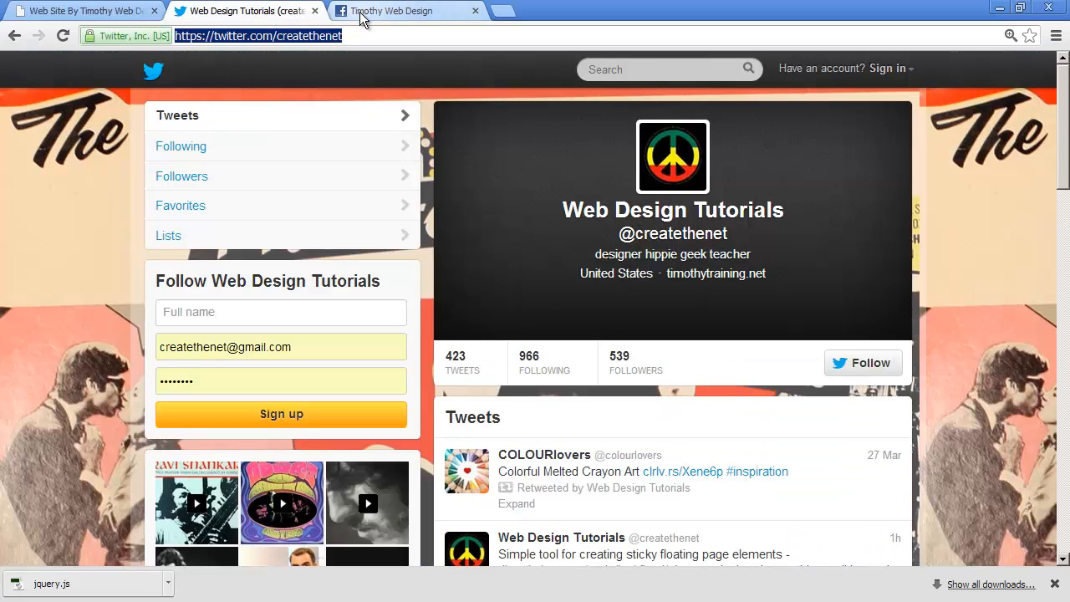
{"action": "mouse_move", "coordinate": [226, 121]}
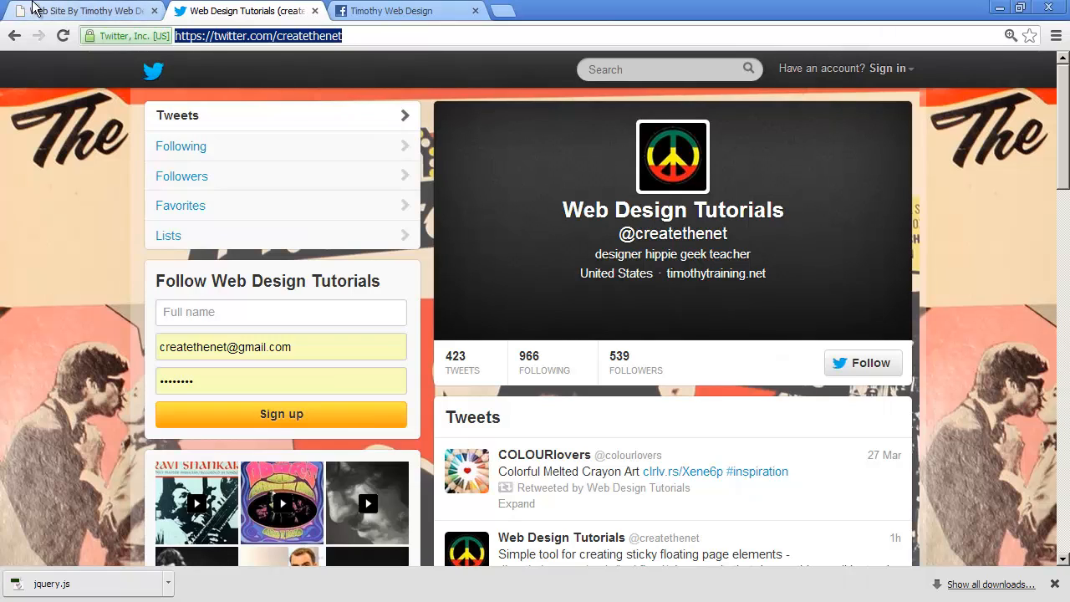
{"action": "left_click", "coordinate": [83, 10]}
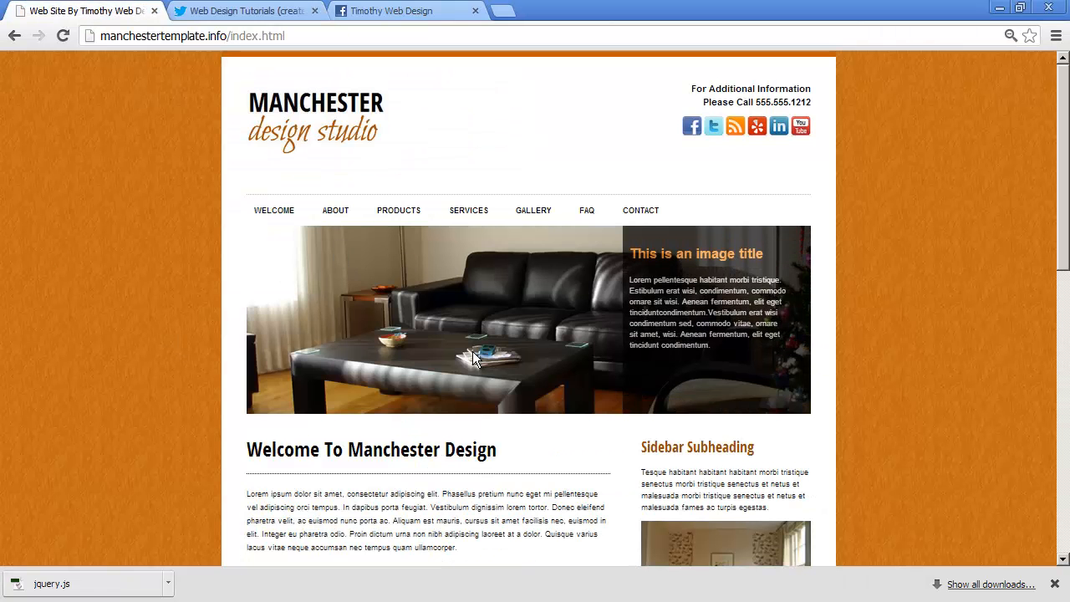
{"action": "mouse_move", "coordinate": [522, 368]}
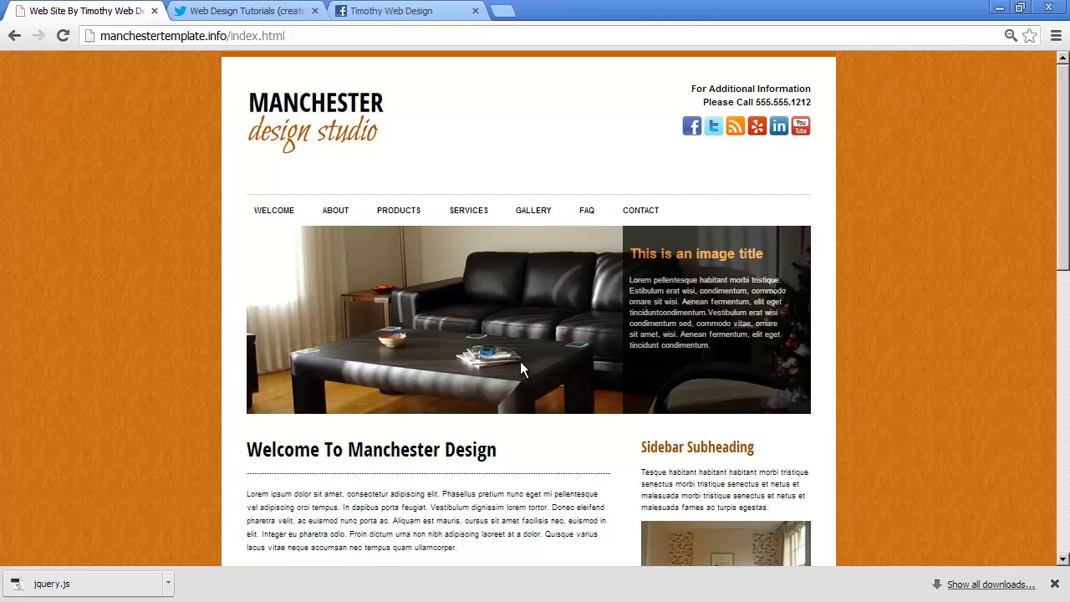
{"action": "mouse_move", "coordinate": [488, 291]}
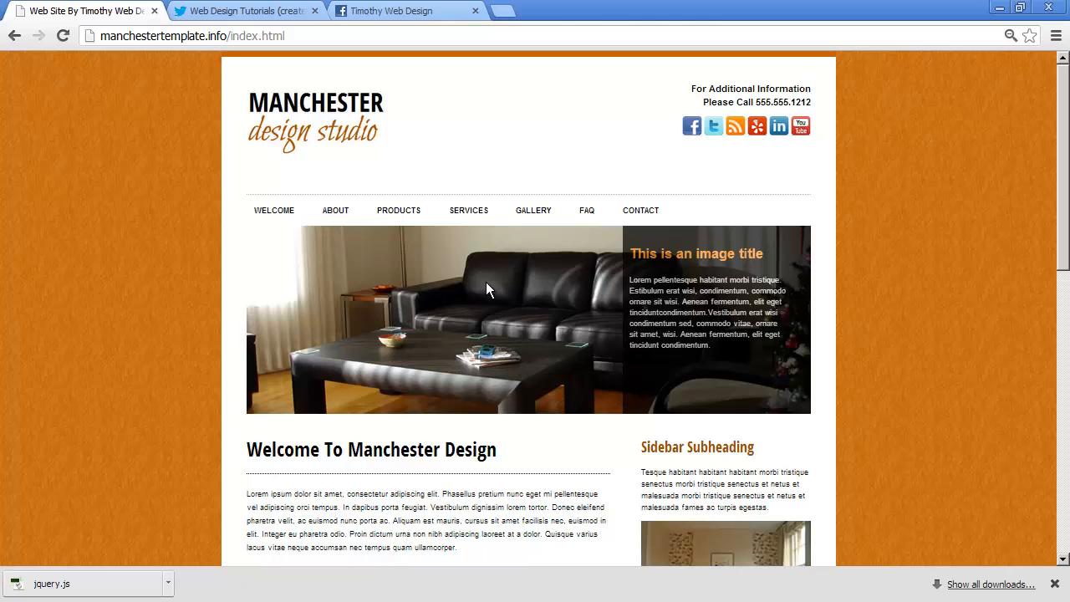
{"action": "mouse_move", "coordinate": [398, 210]}
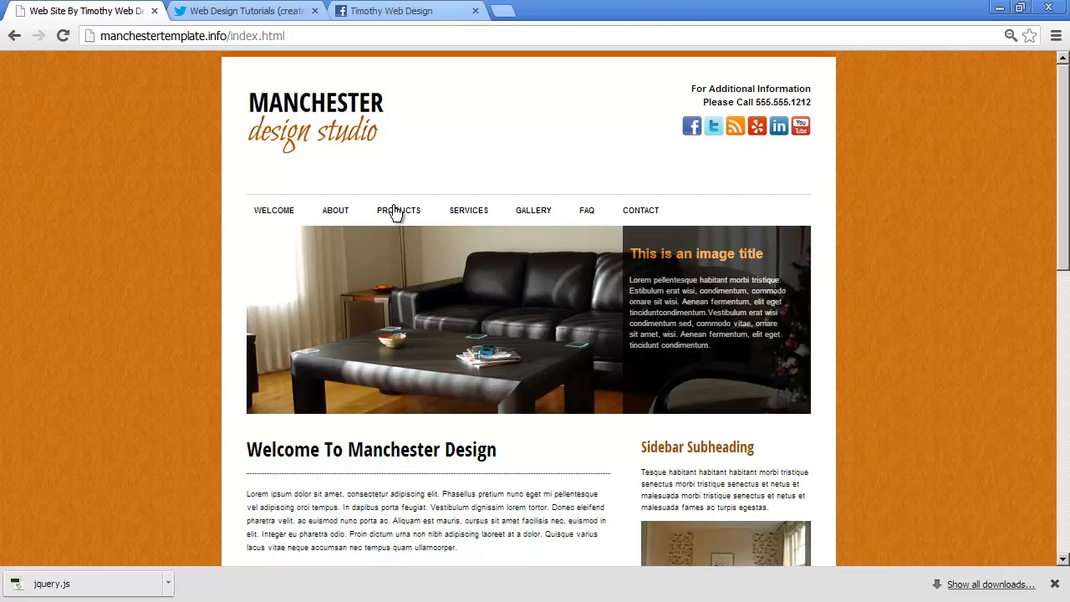